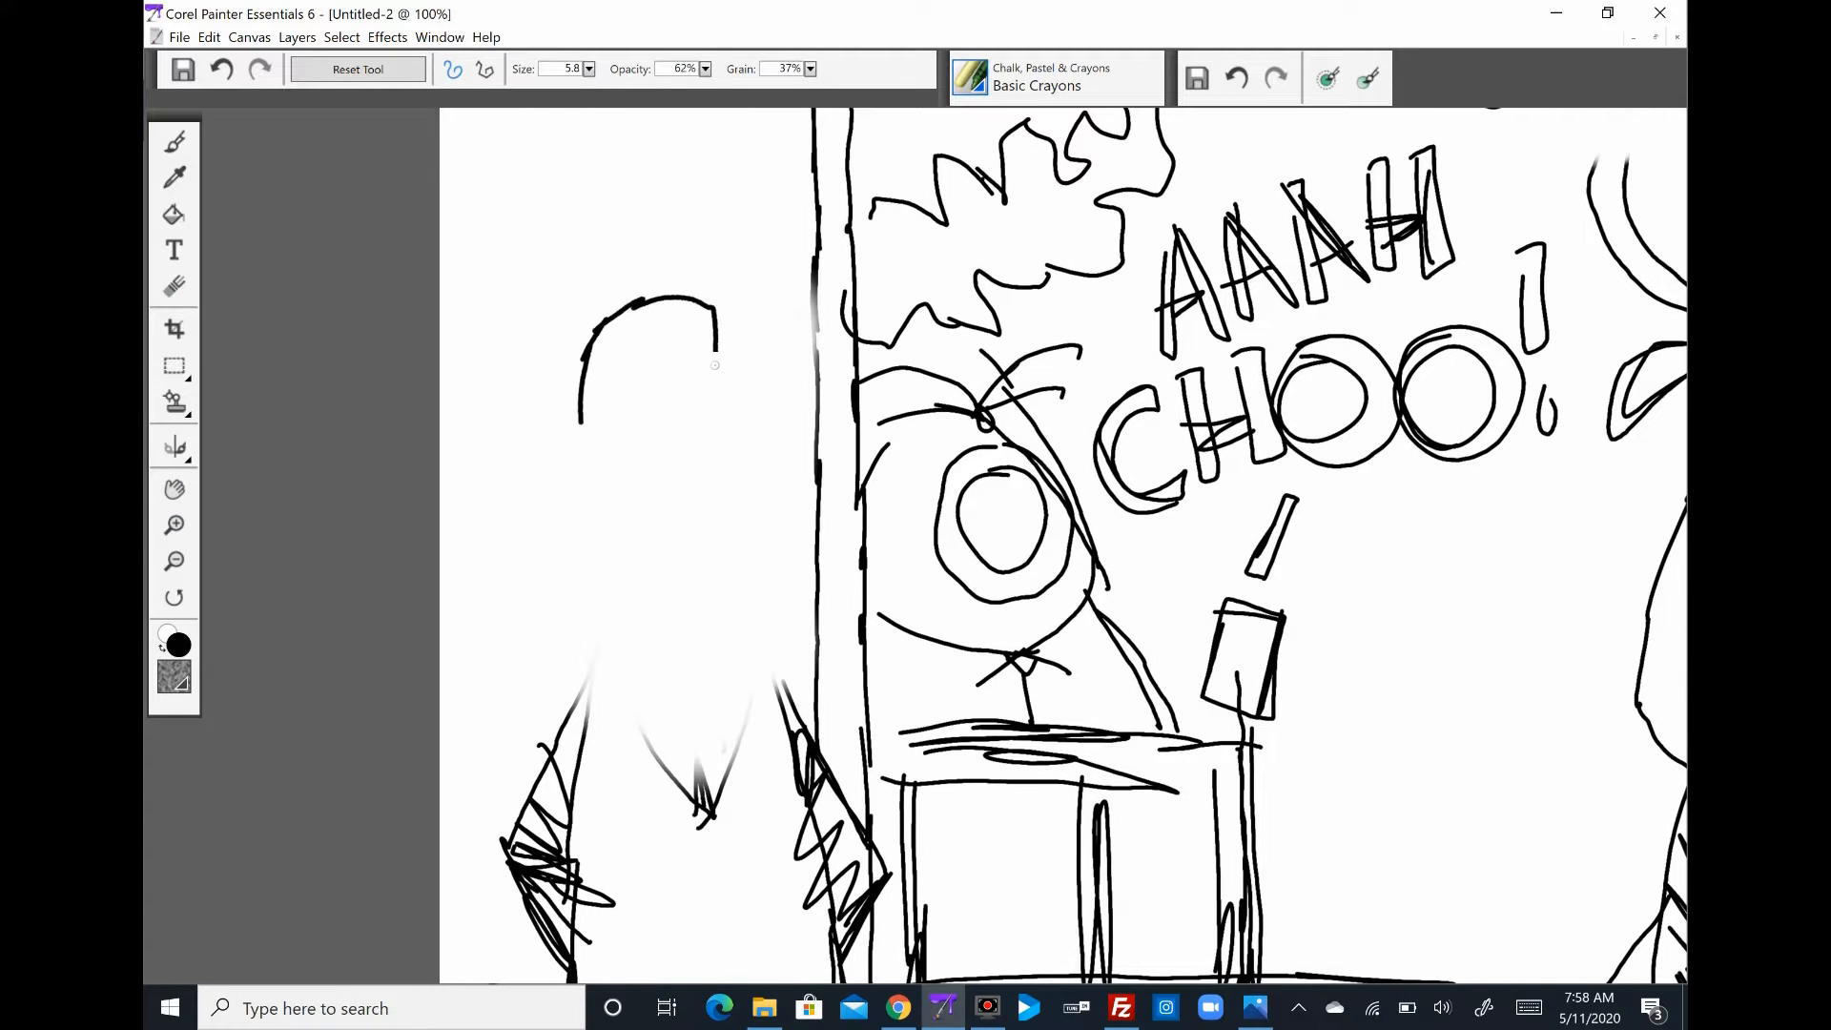
- Sketch the agent's head outline and curly earpiece cord with Basic Crayons, then zoom onto the cow's head
left_click_drag(618, 303, 700, 467)
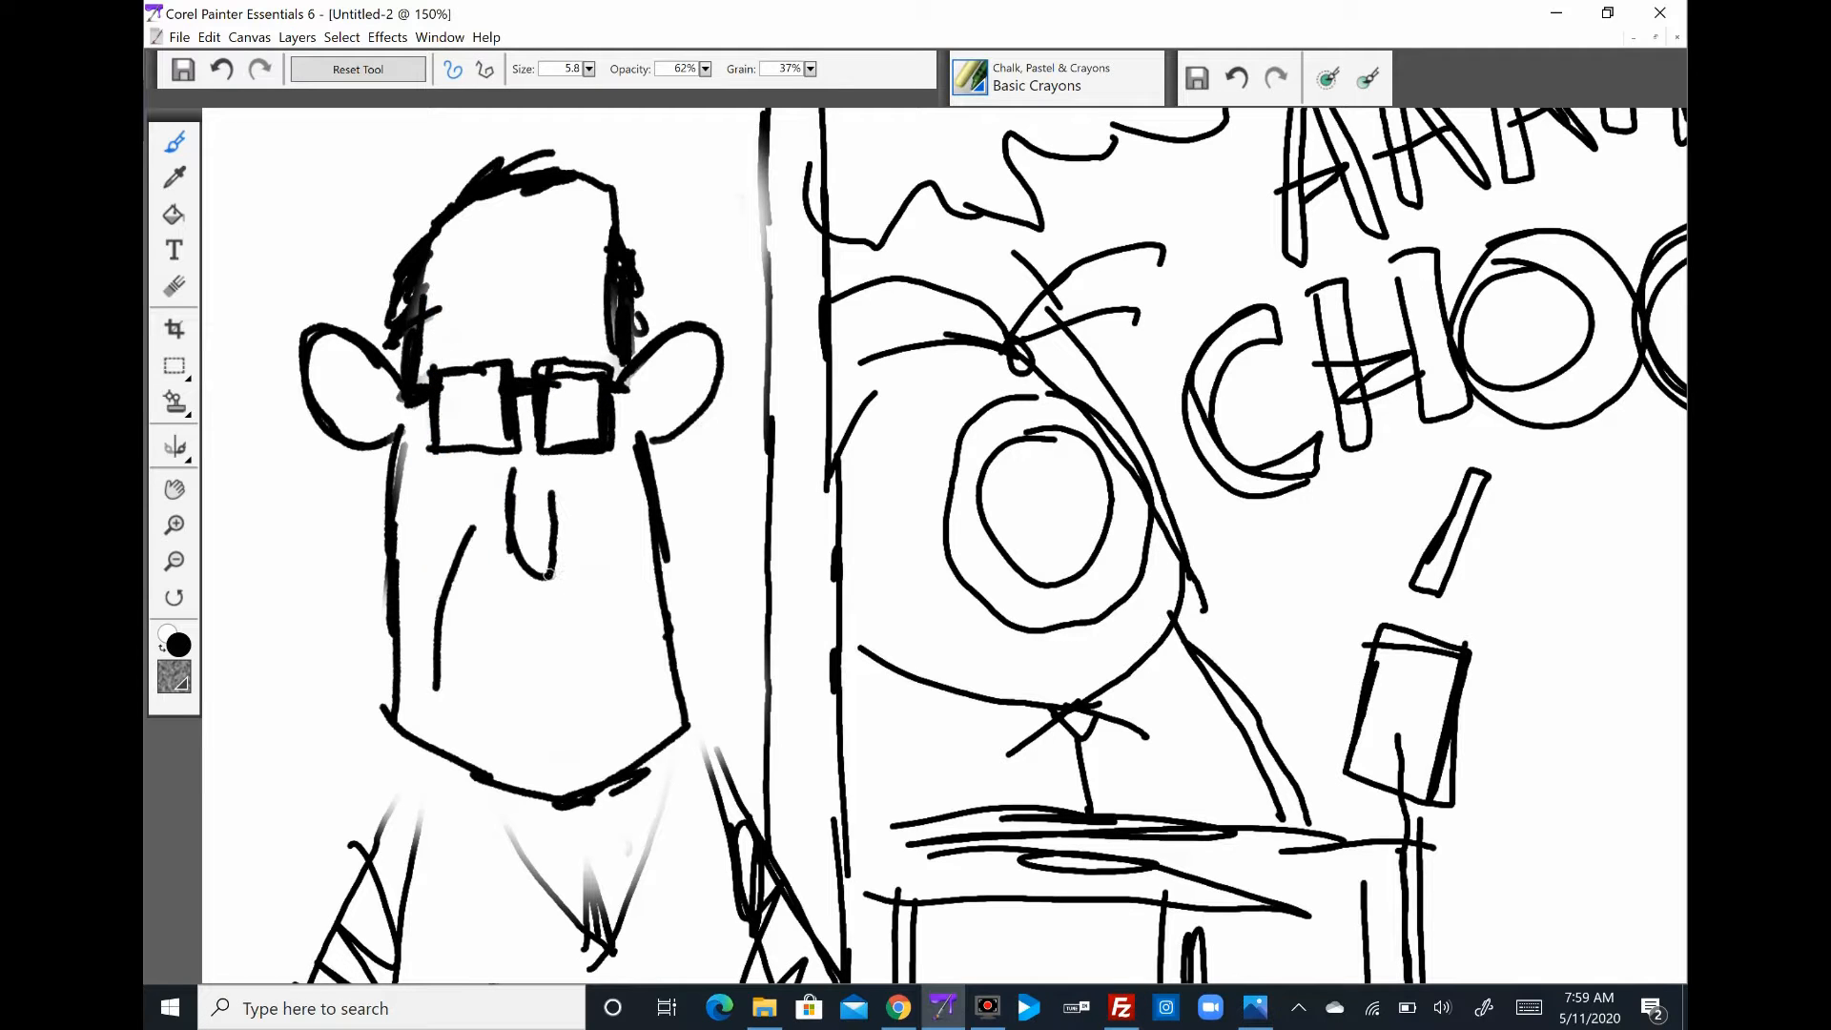
left_click(441, 36)
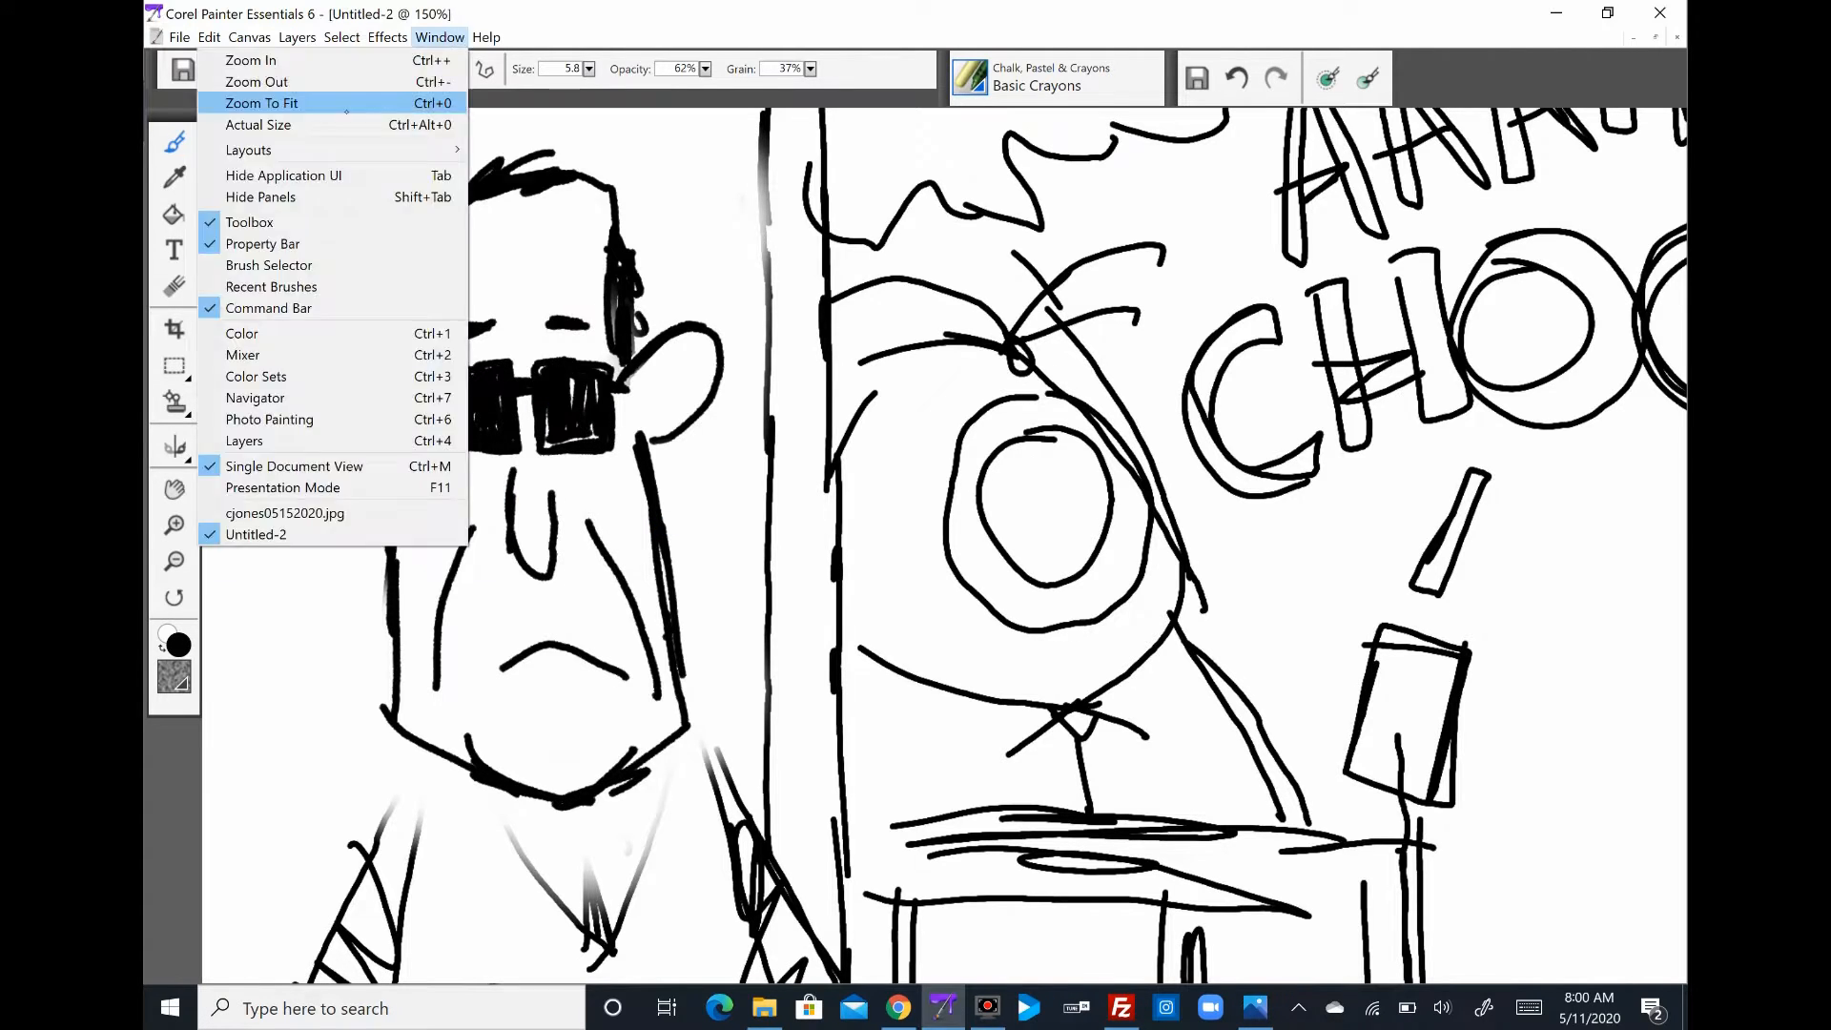
left_click(261, 103)
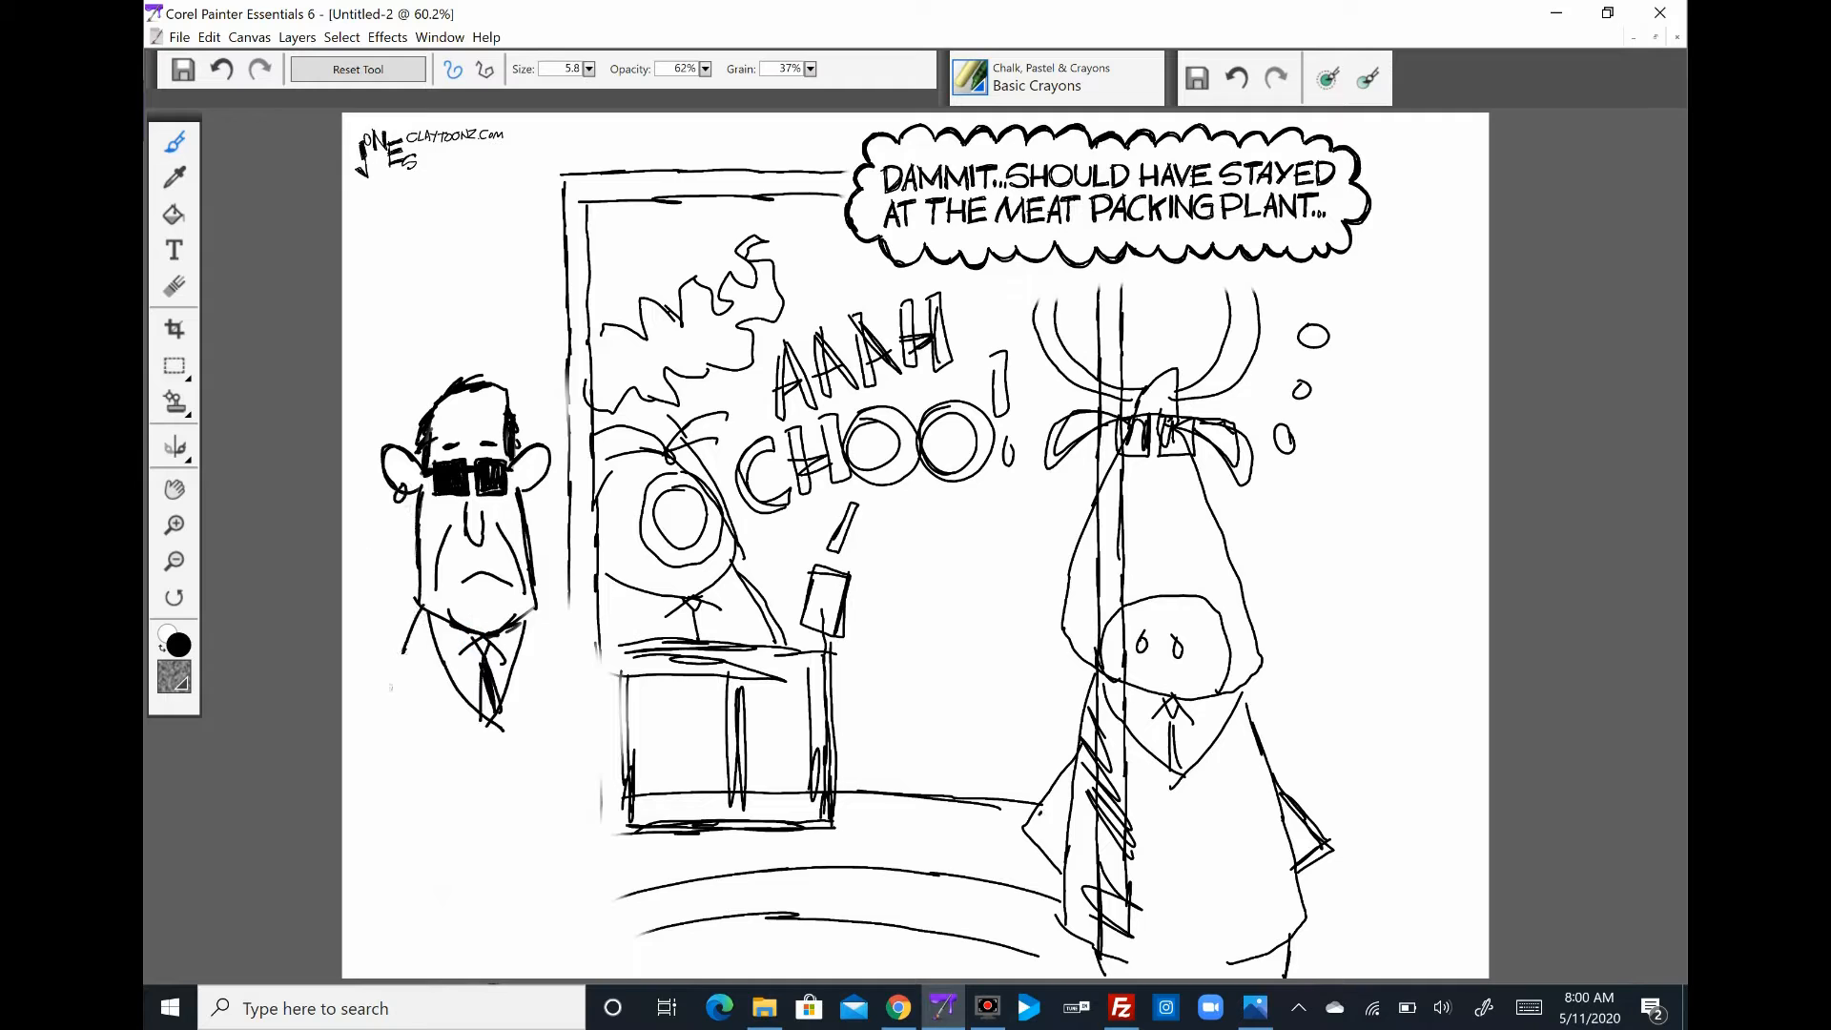
left_click_drag(408, 607, 561, 957)
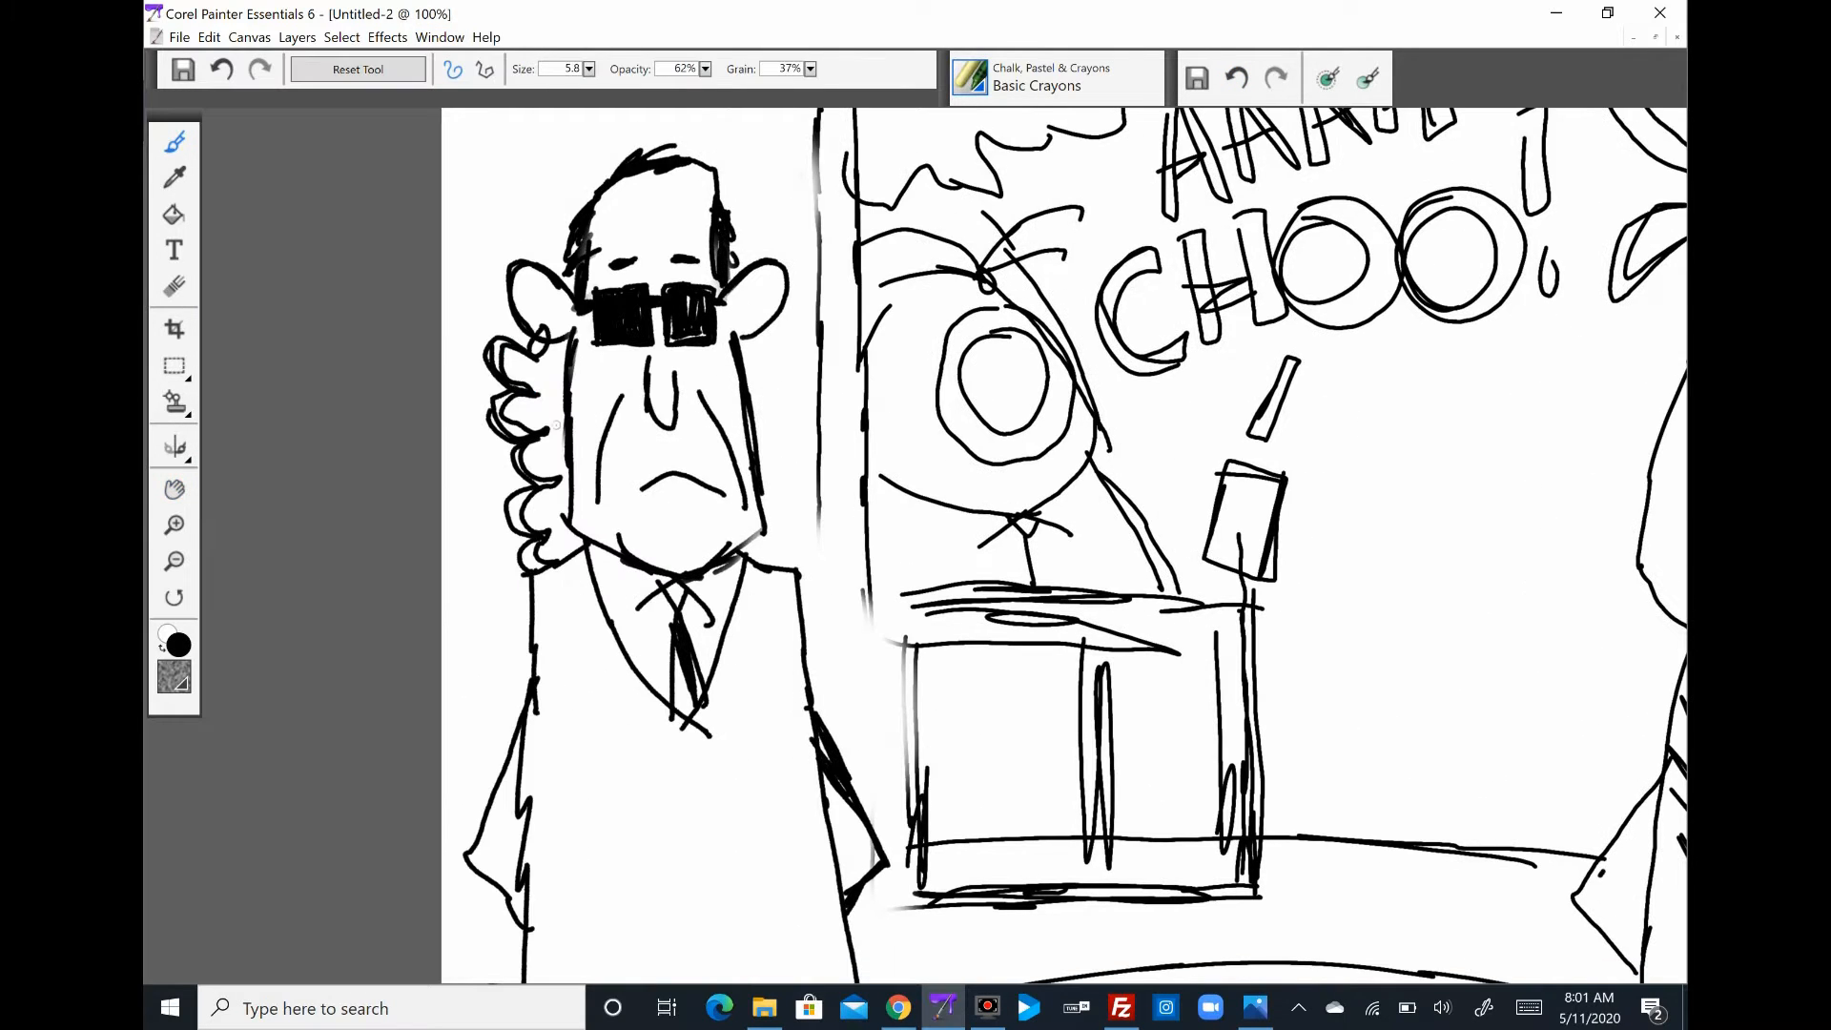
scroll("down", 3)
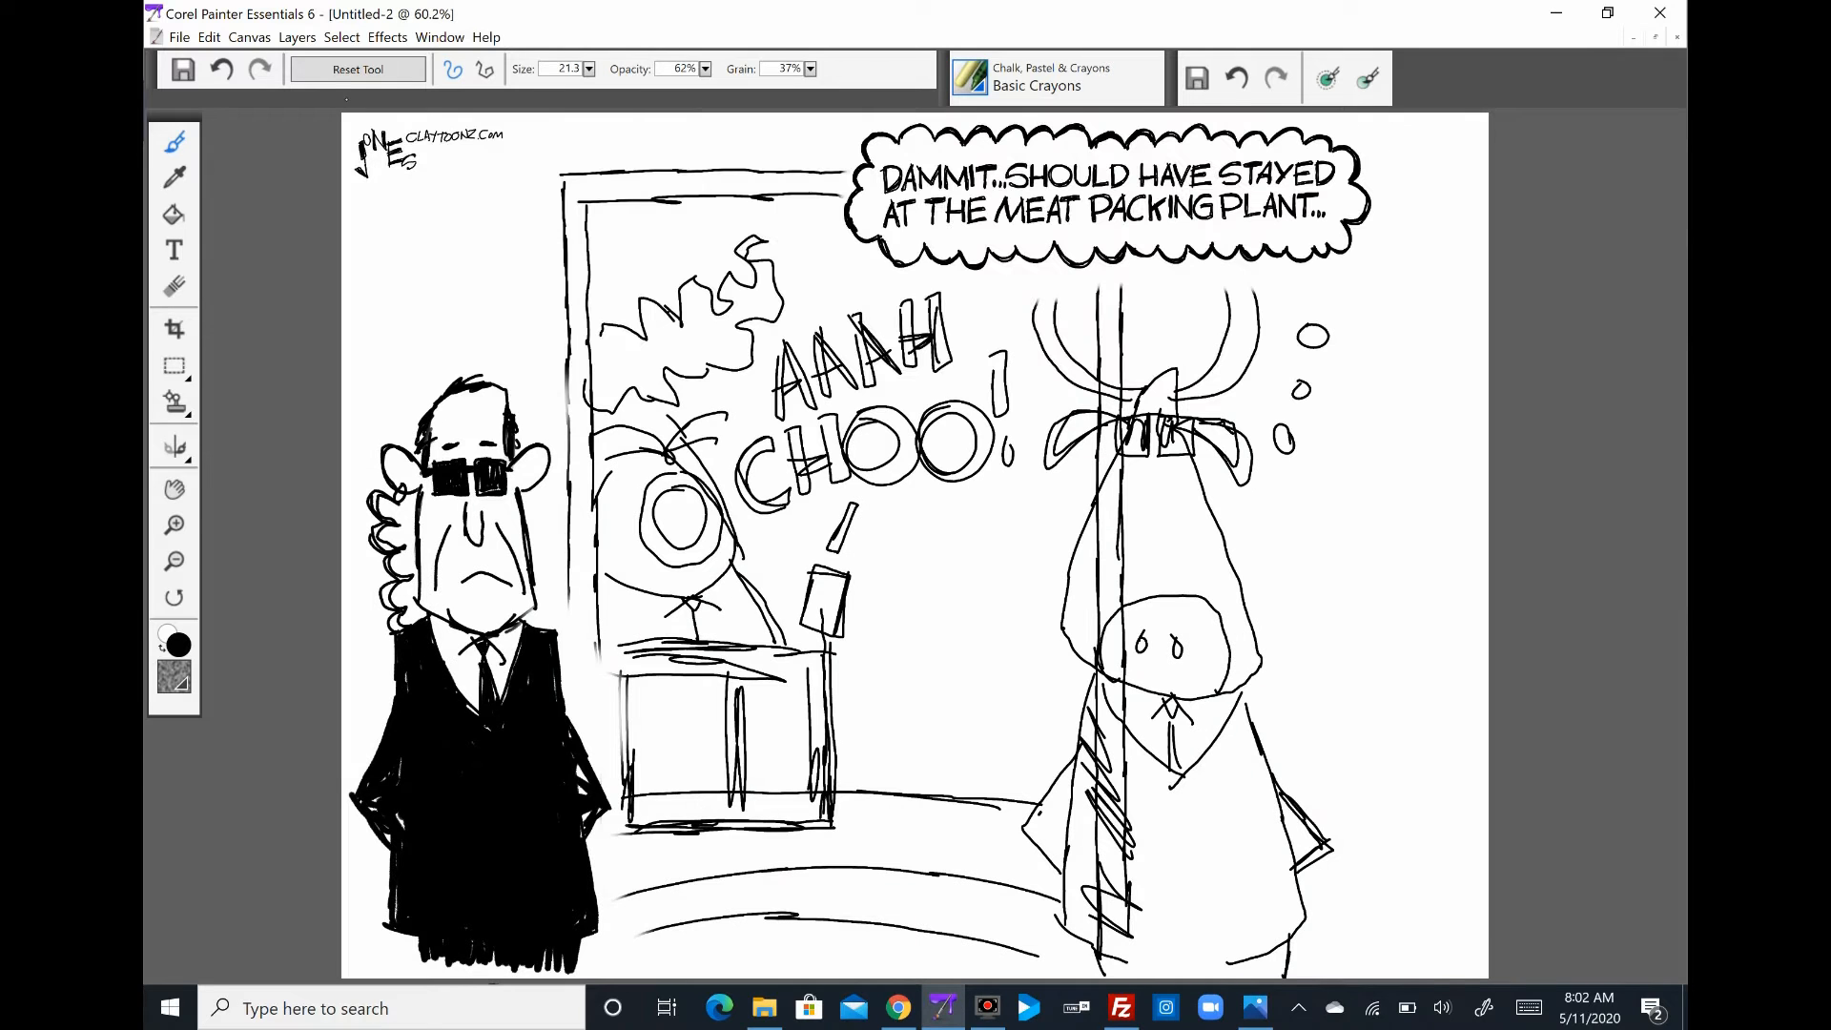
left_click(173, 524)
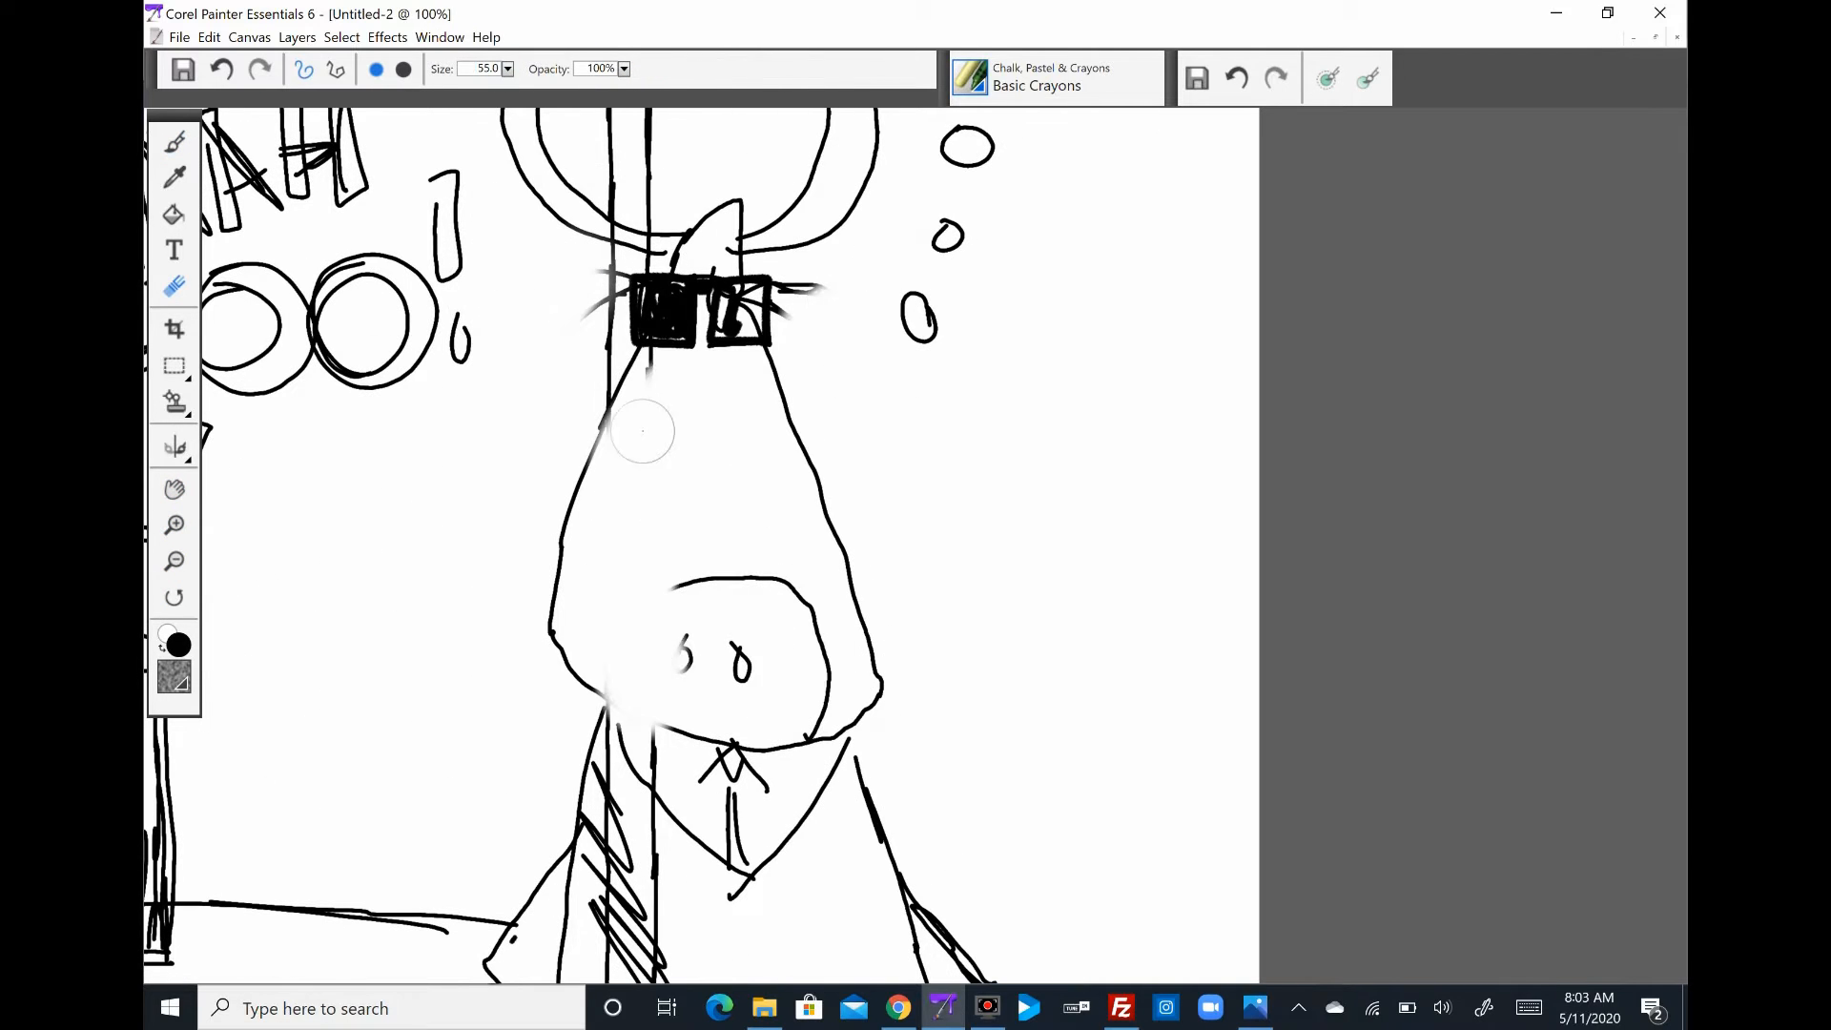
- Erase the stray sketch lines on the cow's head before inking
left_click_drag(595, 362, 590, 694)
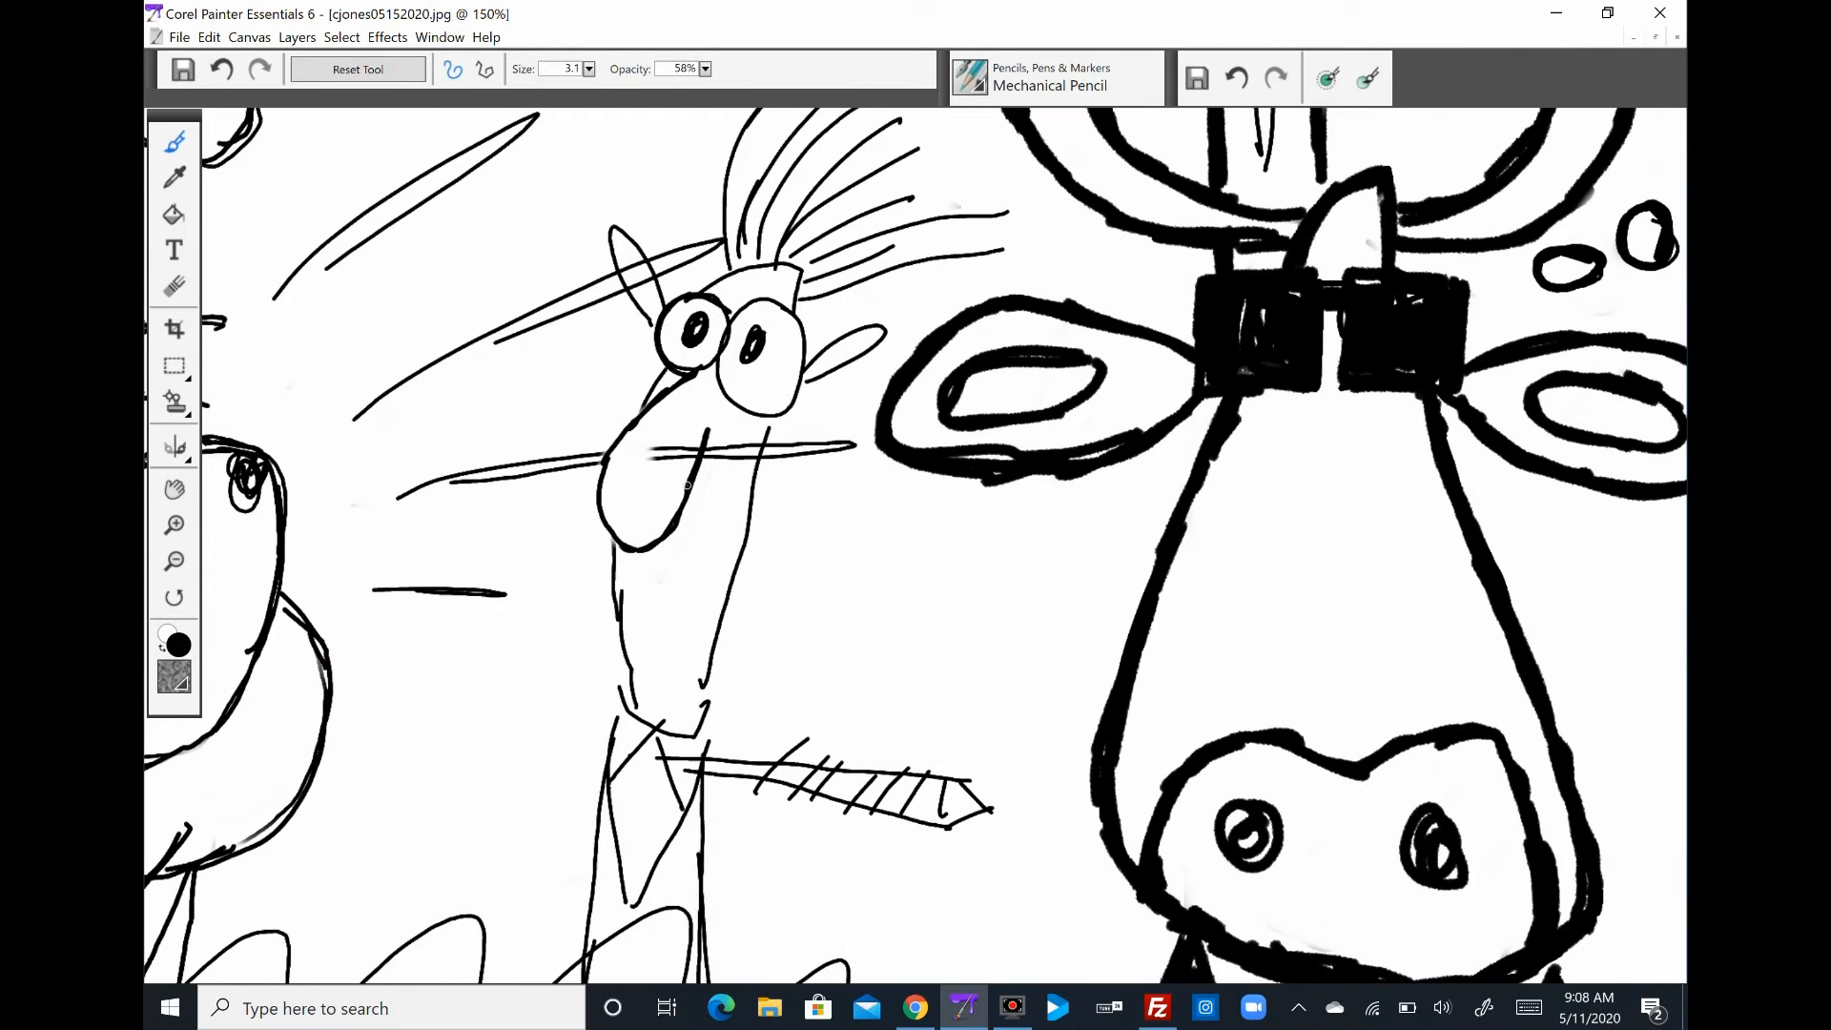
- Ink hair strands and extra lines on the wide-eyed figure with the Mechanical Pencil
left_click_drag(666, 759, 969, 813)
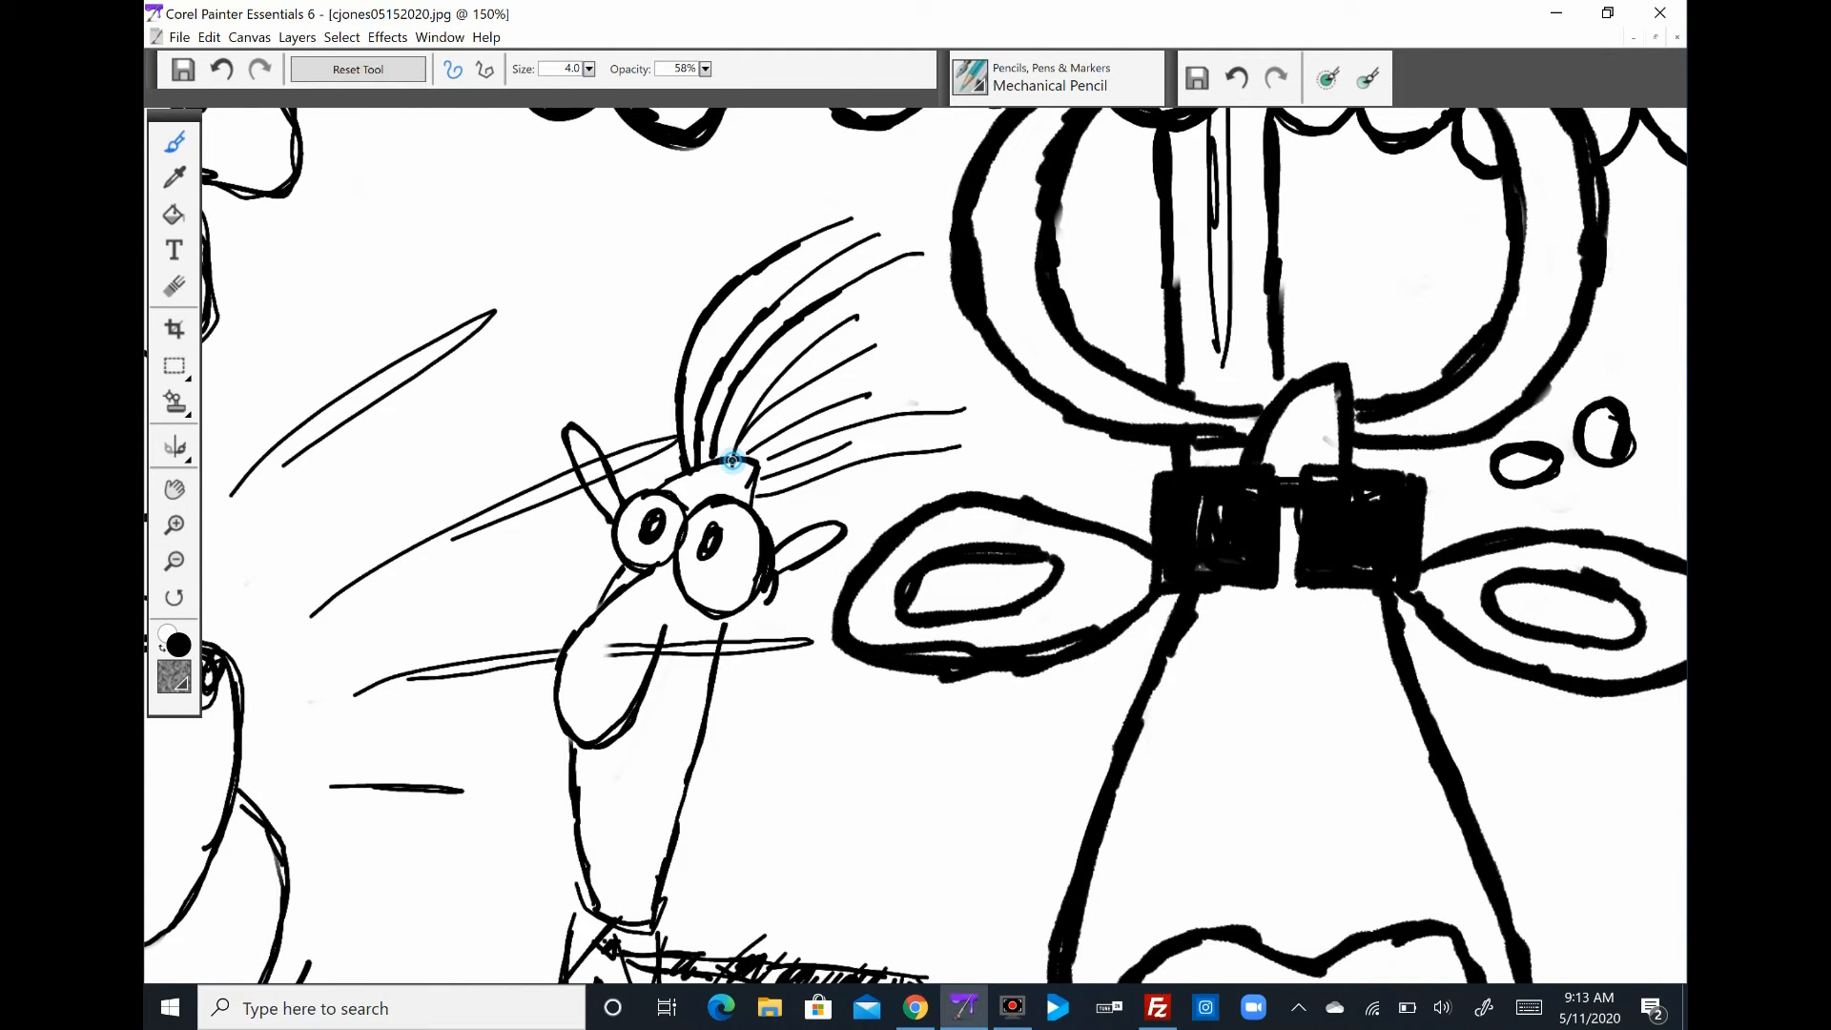
left_click_drag(731, 462, 875, 233)
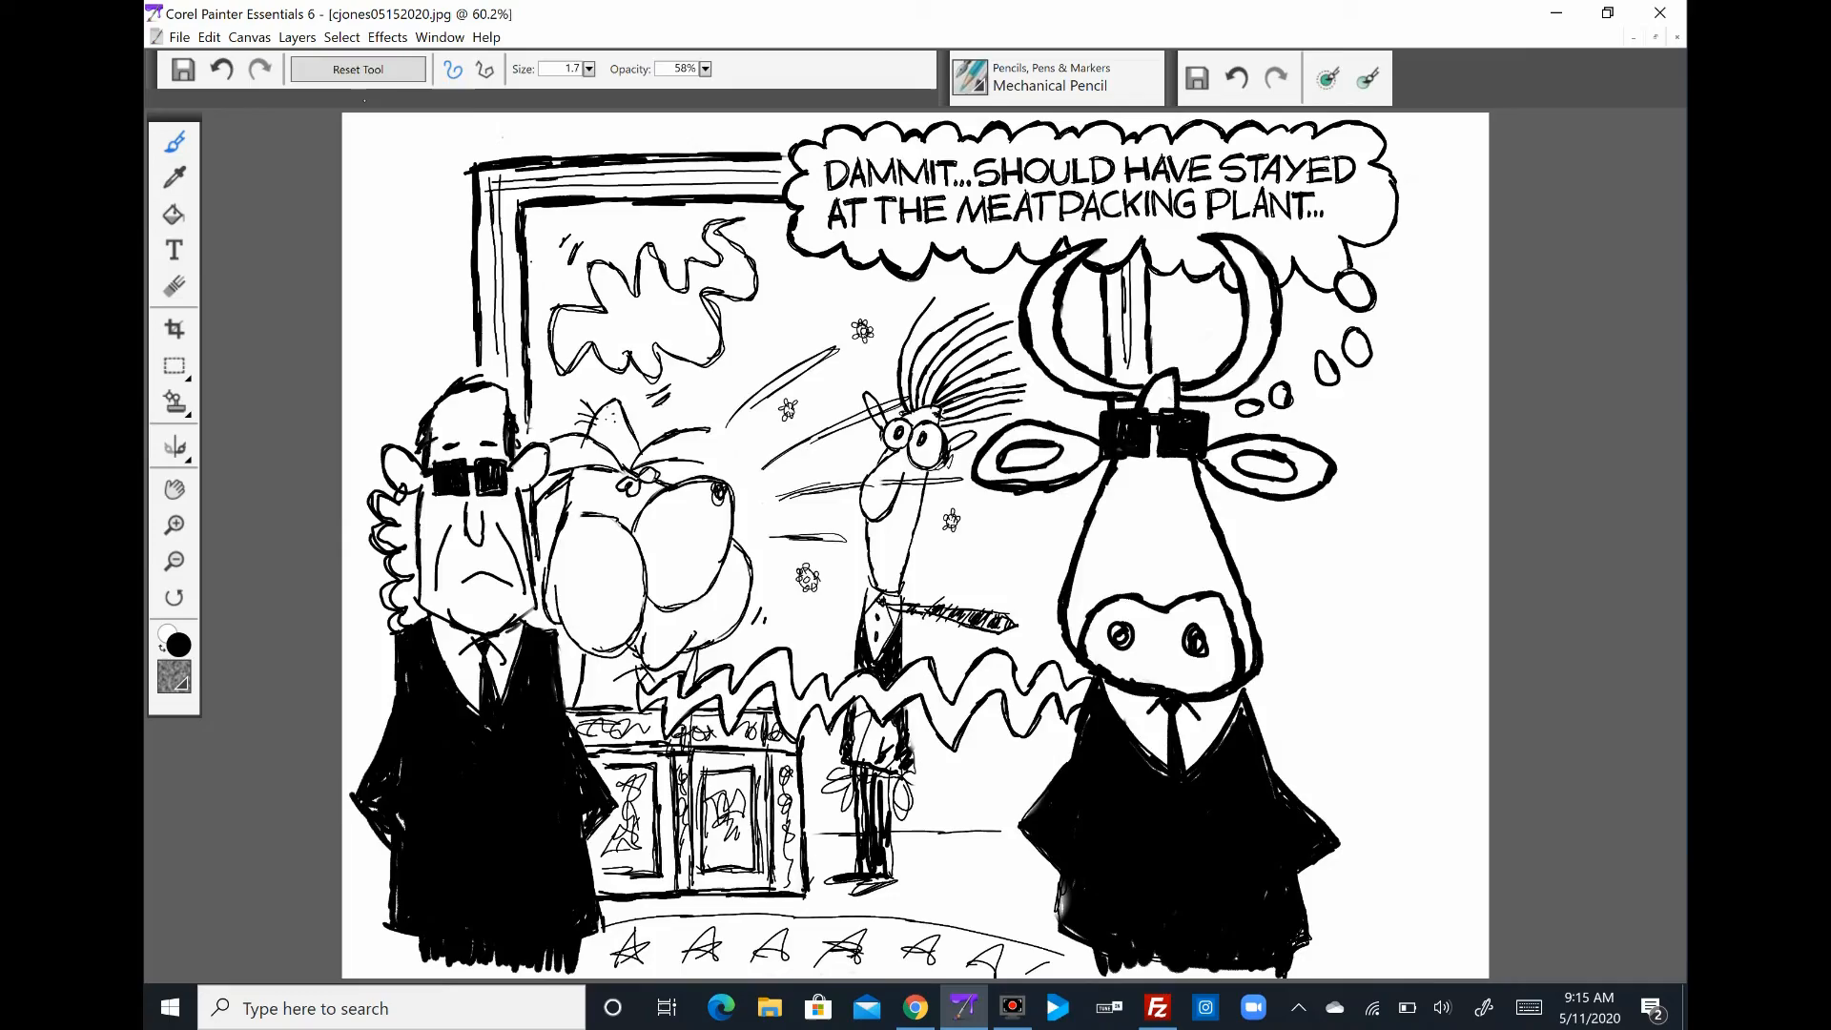
- Zoom in on the cartoon to place the AH-CHOO! bubble area
left_click(174, 526)
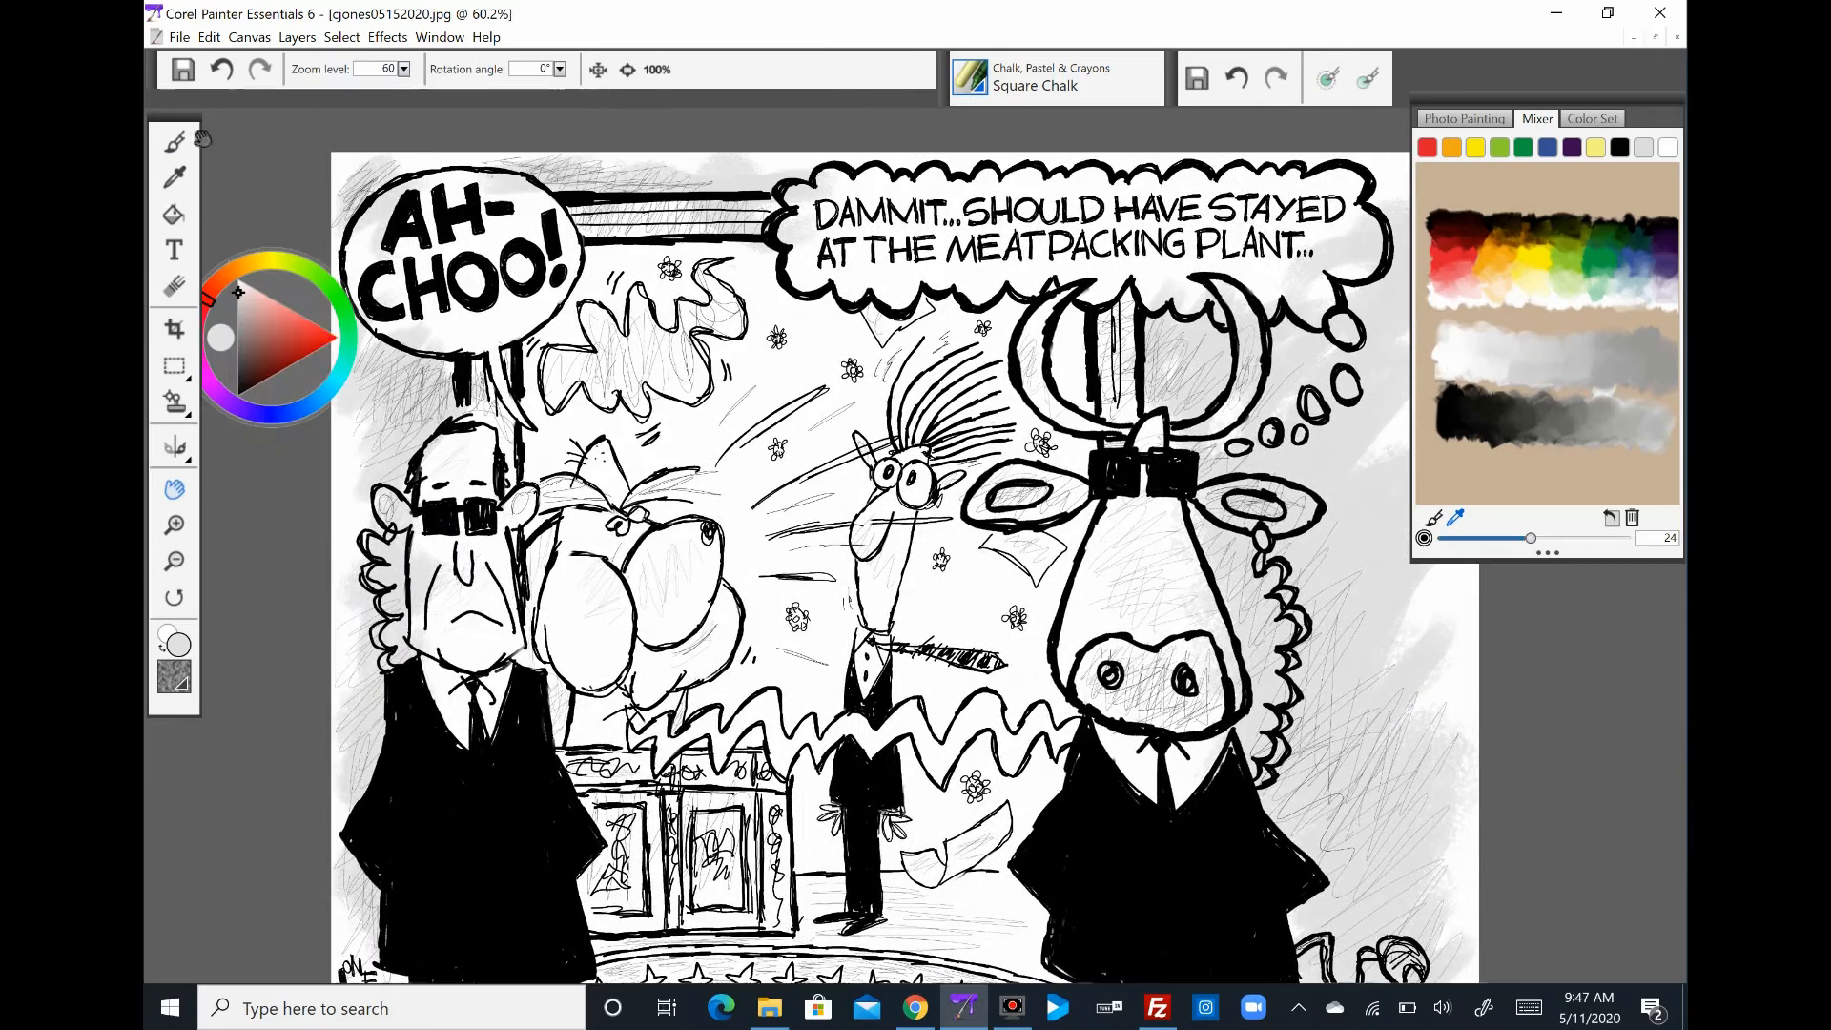
- Pick a colour, fit the cartoon in view and paint the rest of the zigzag red with Square Chalk
left_click(173, 143)
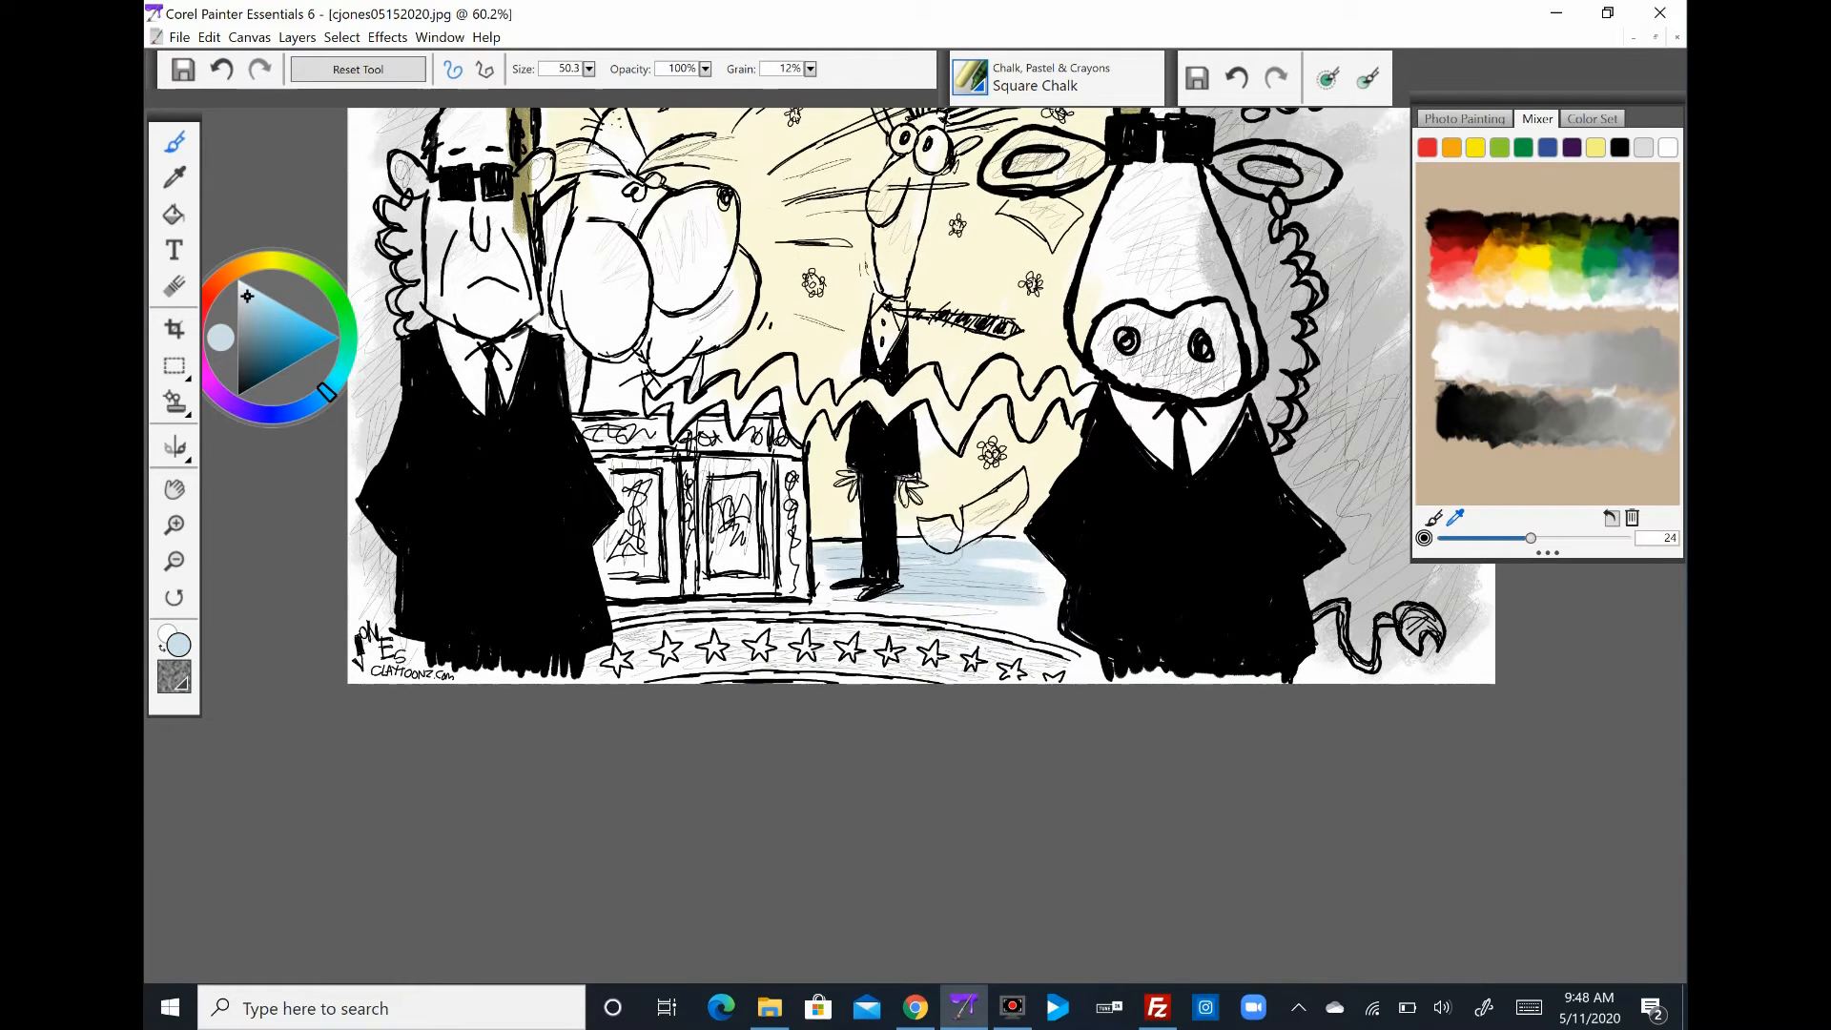
left_click(441, 36)
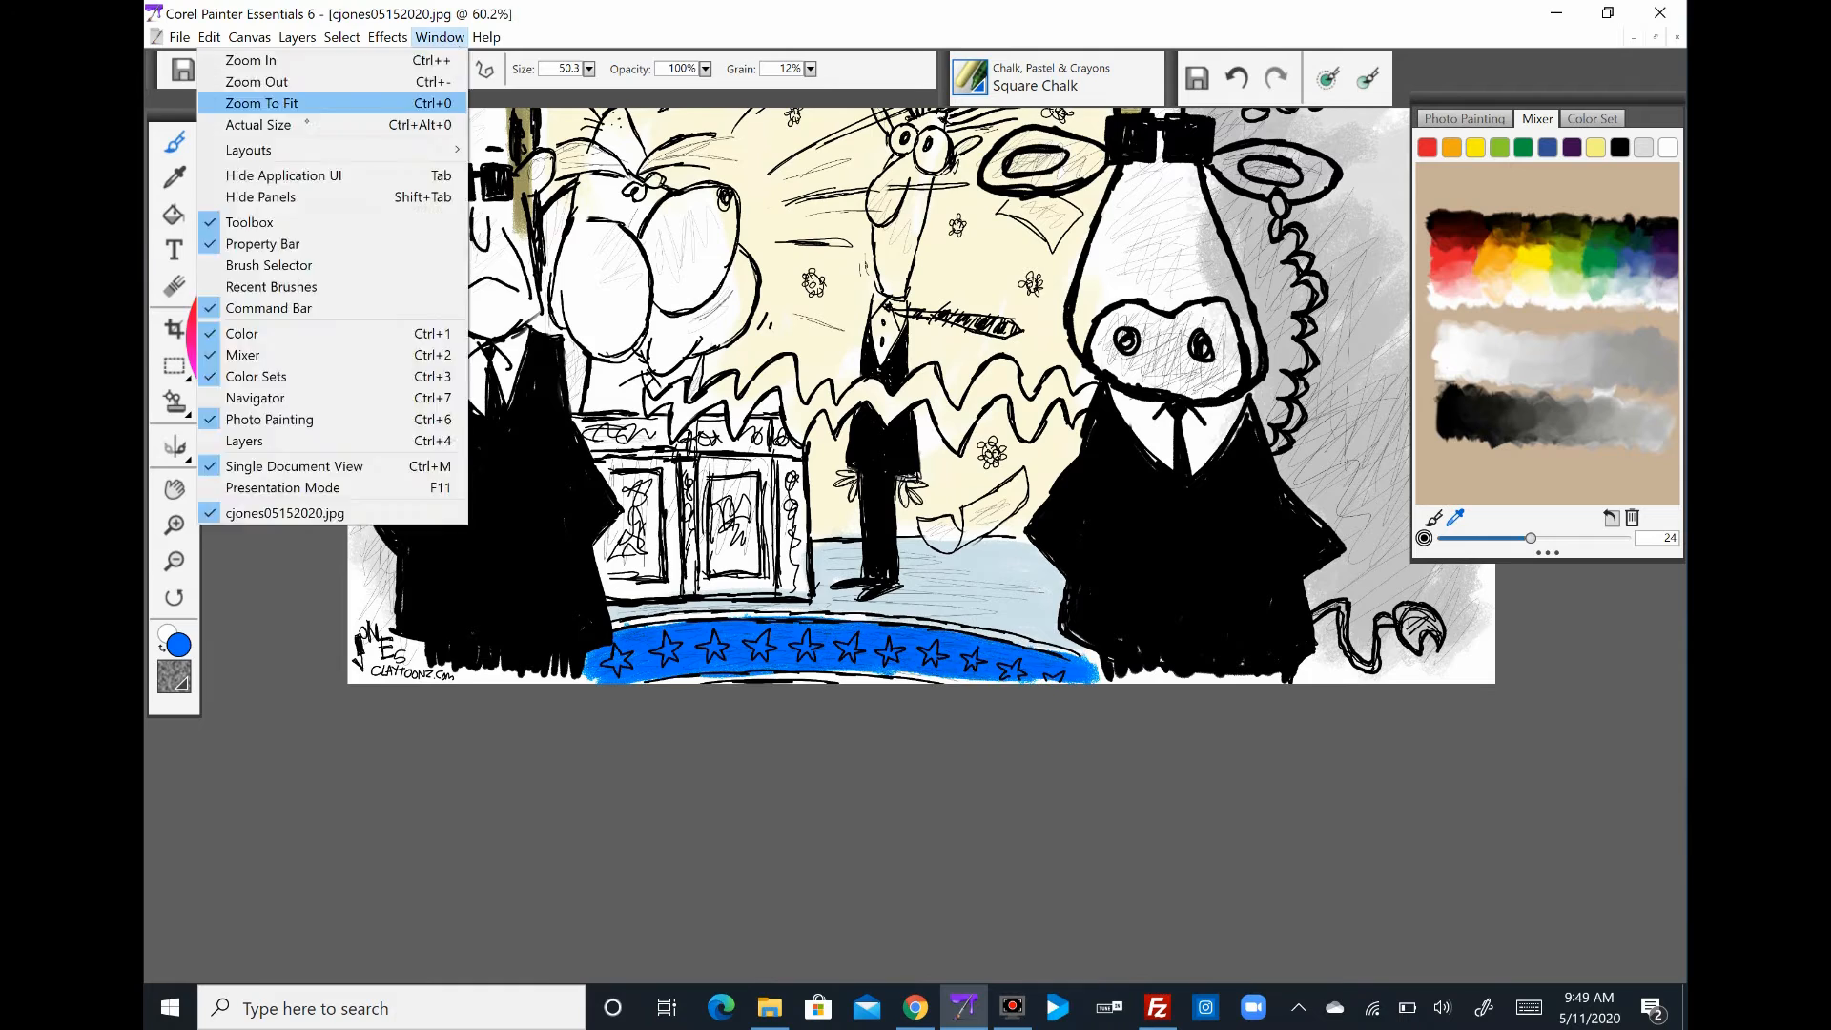
left_click(258, 126)
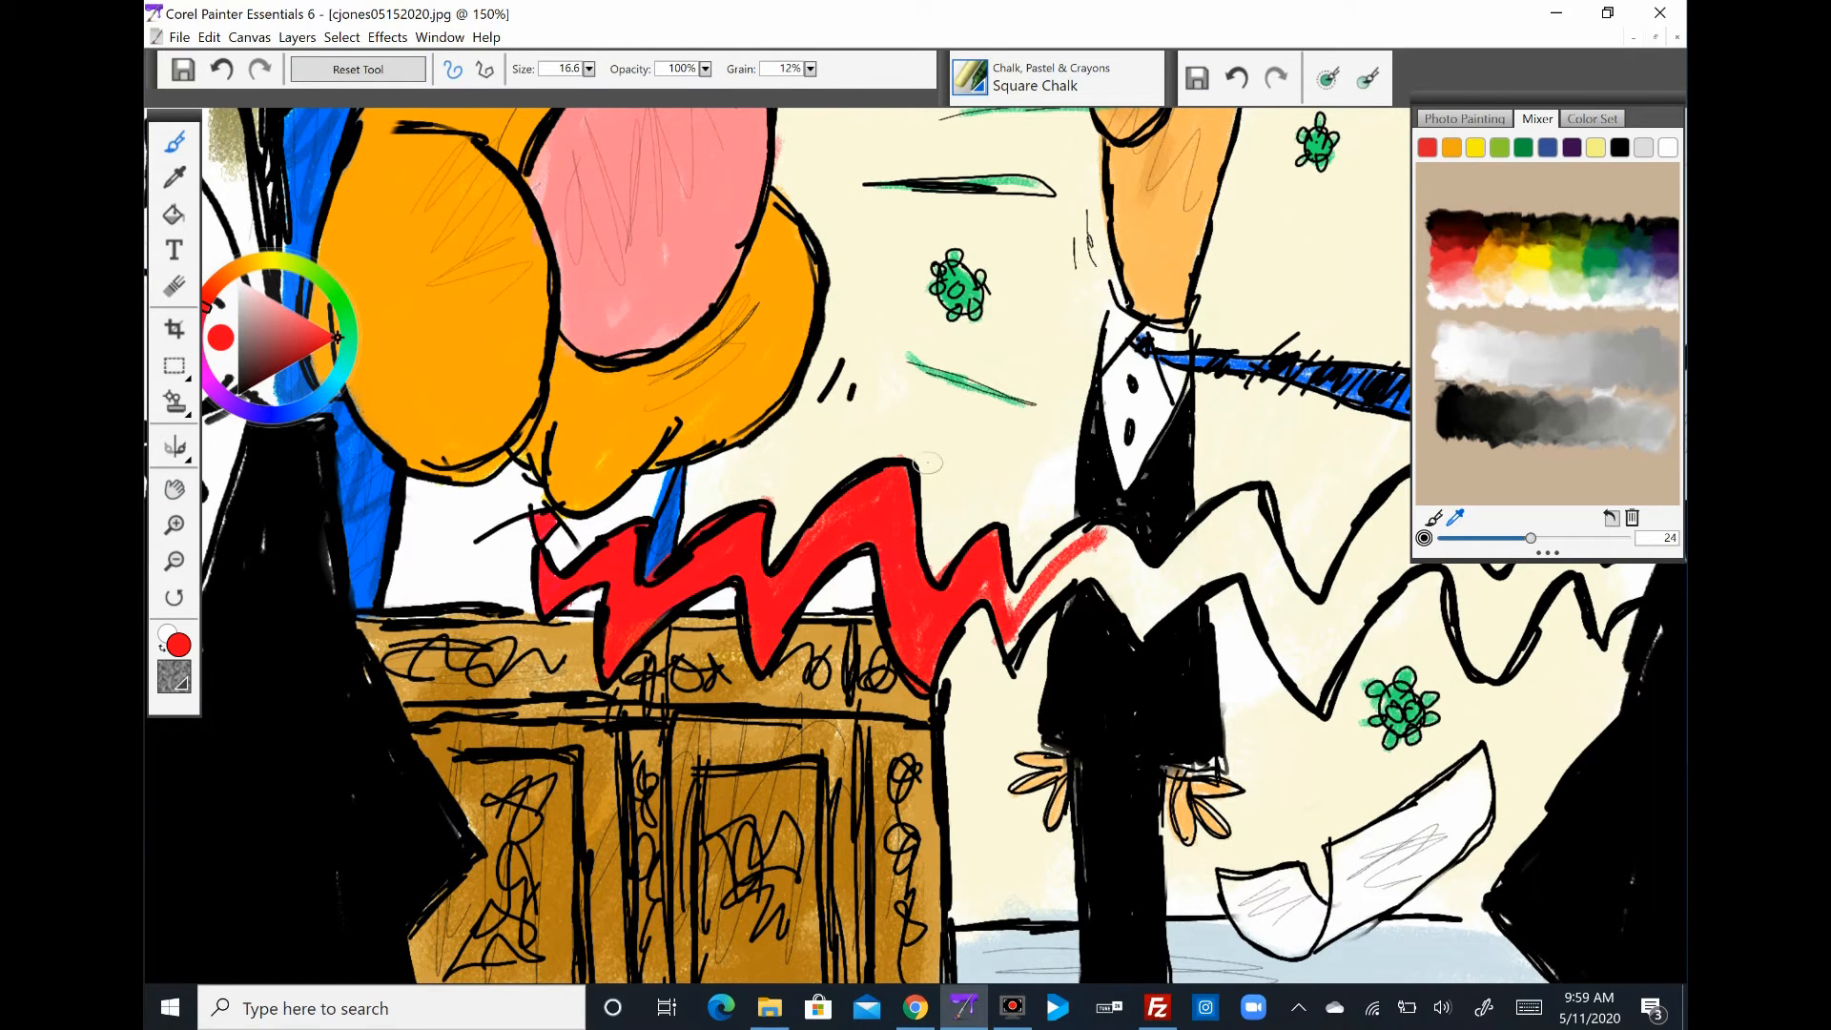
left_click_drag(1051, 538, 1377, 538)
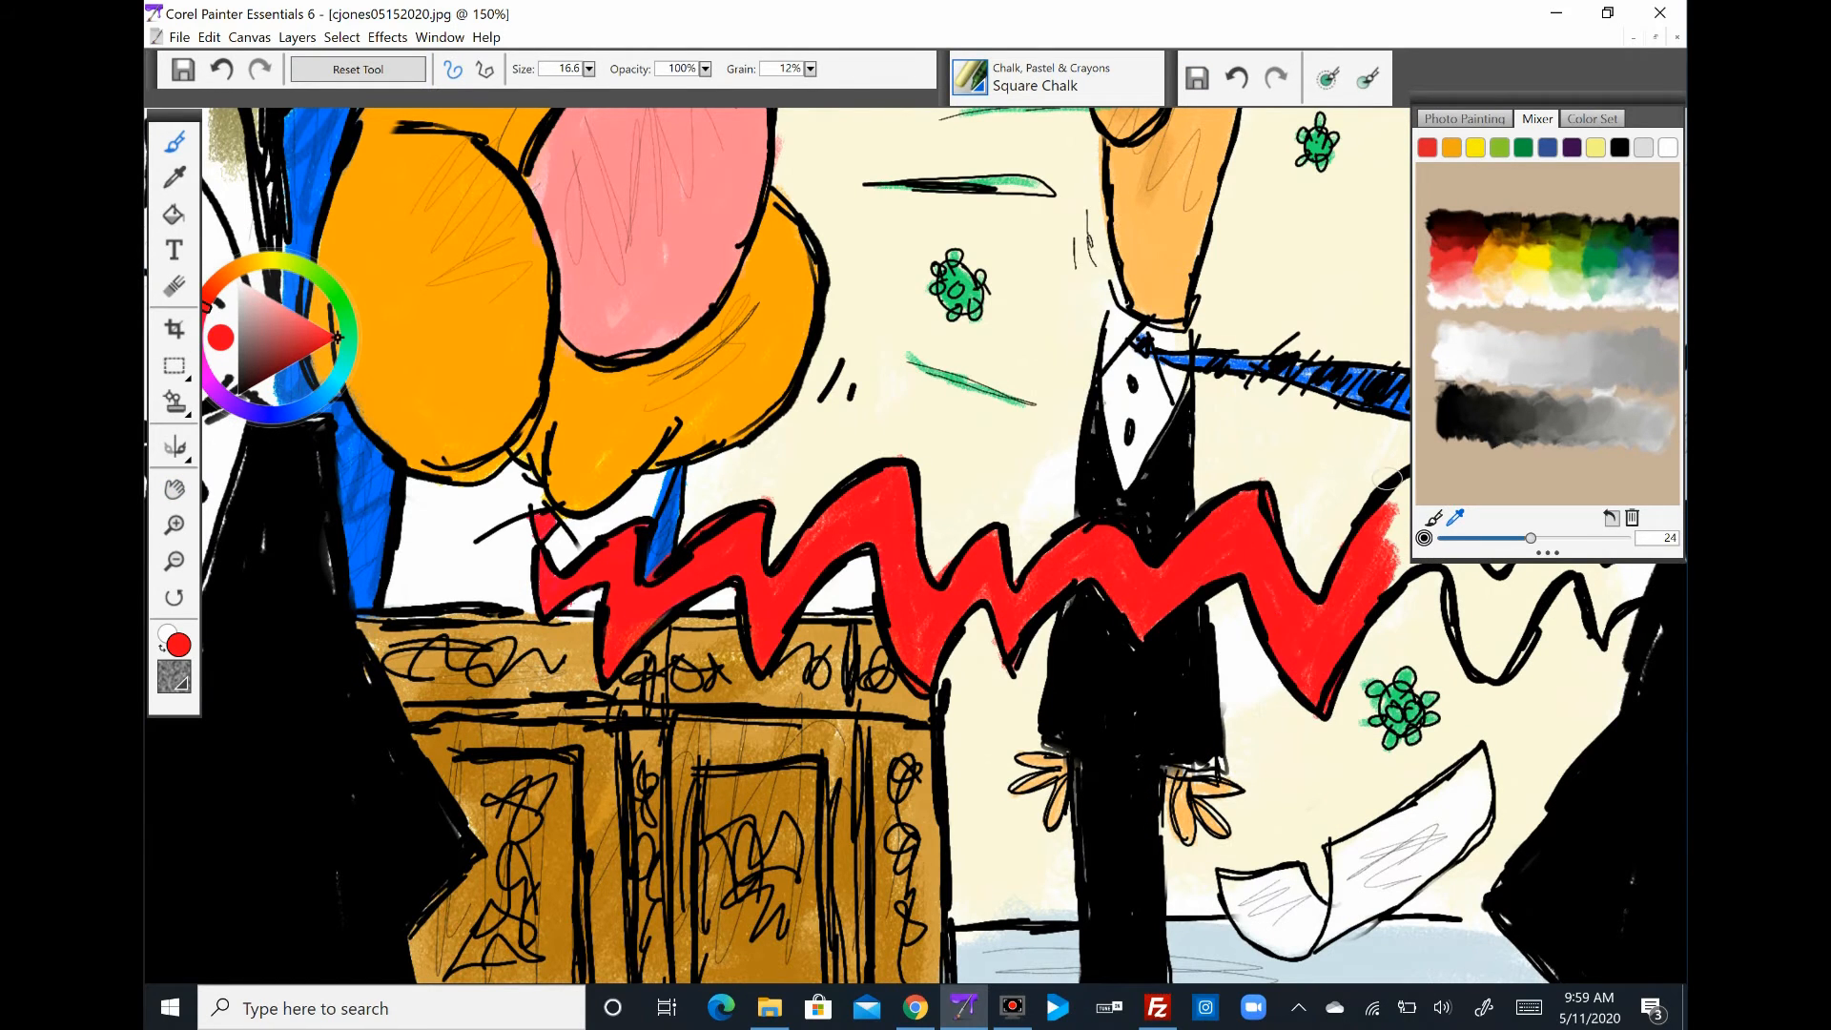